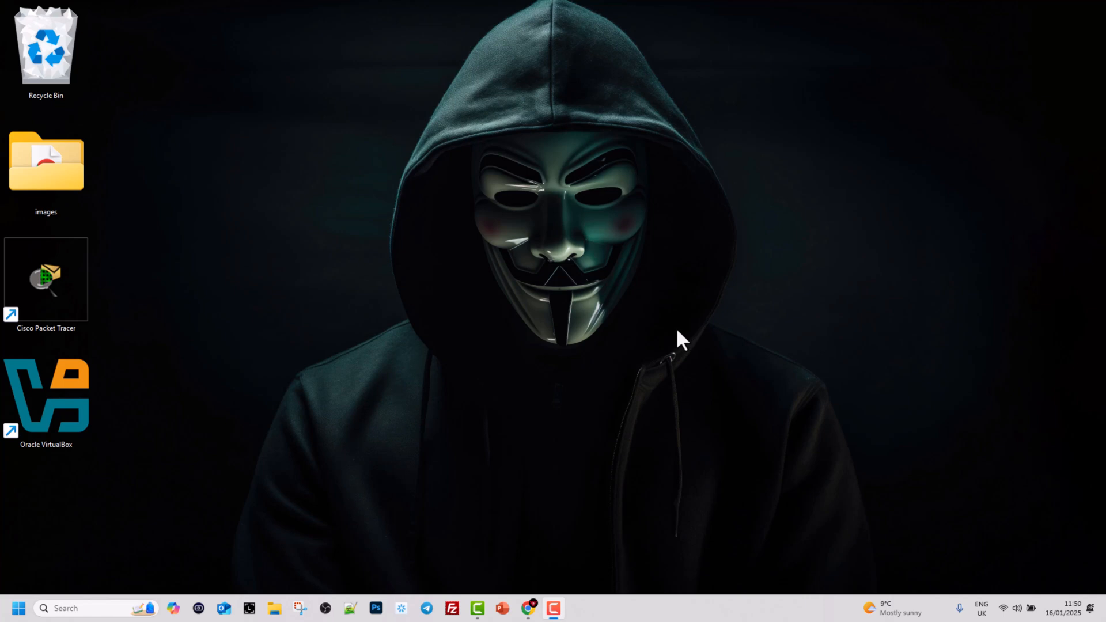
{"action": "mouse_move", "coordinate": [626, 347]}
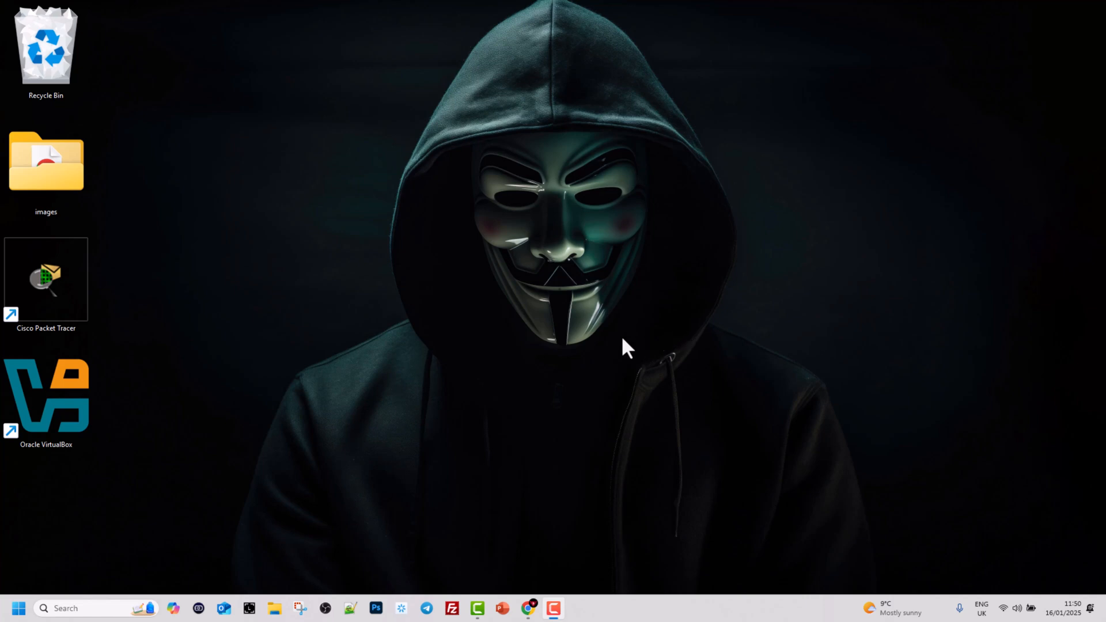
{"action": "mouse_move", "coordinate": [349, 304]}
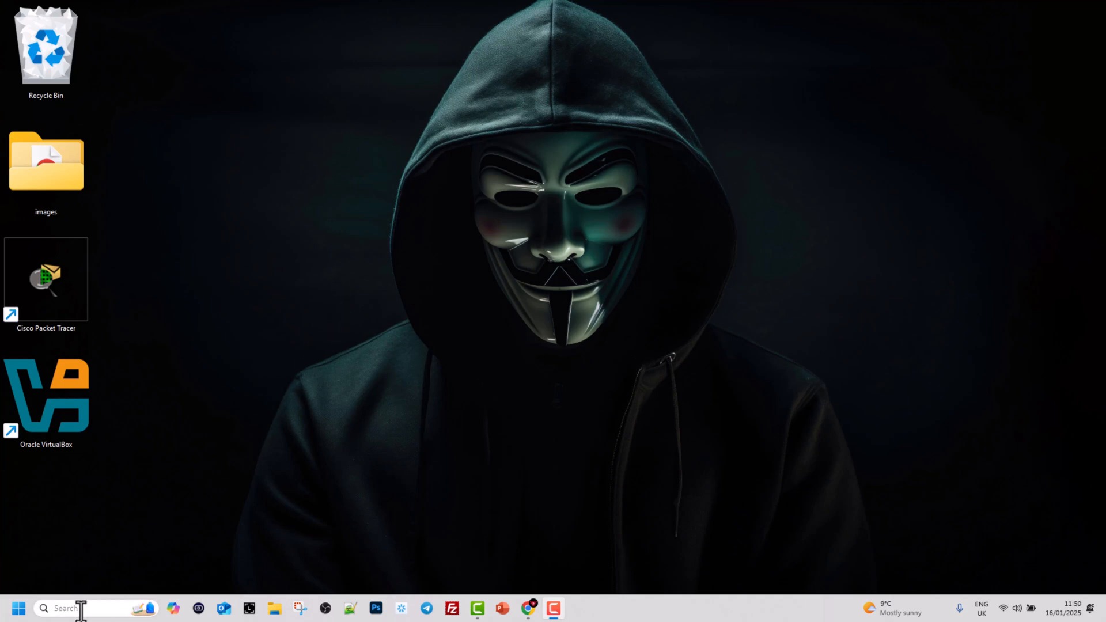
- Search Windows for 'cmd' and launch Command Prompt from the results
{"action": "left_click", "coordinate": [16, 608]}
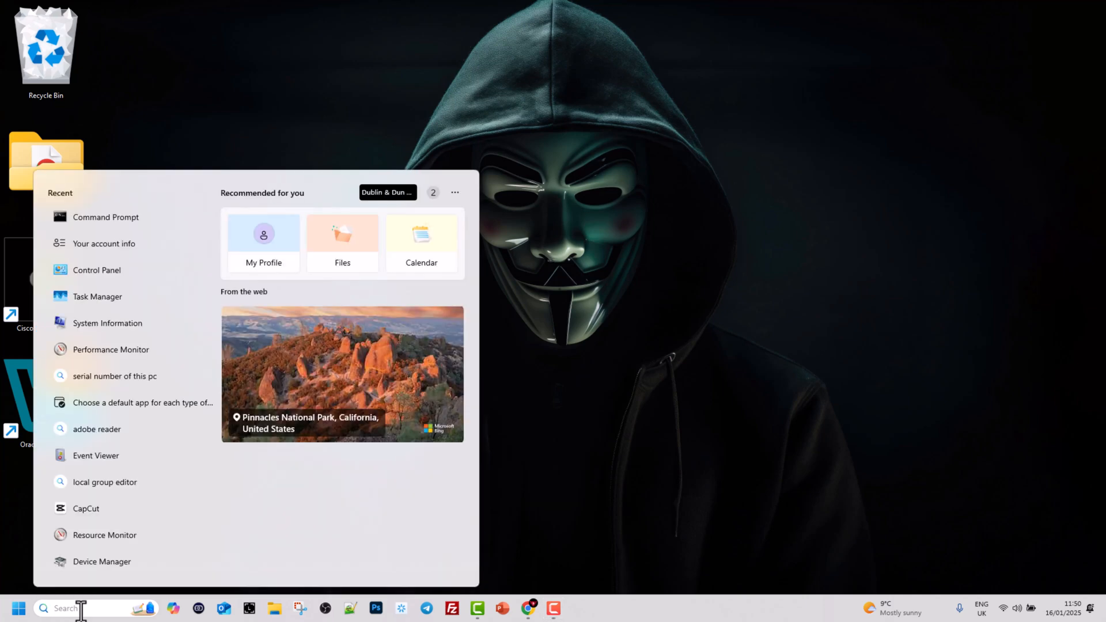
{"action": "type", "text": "cmd"}
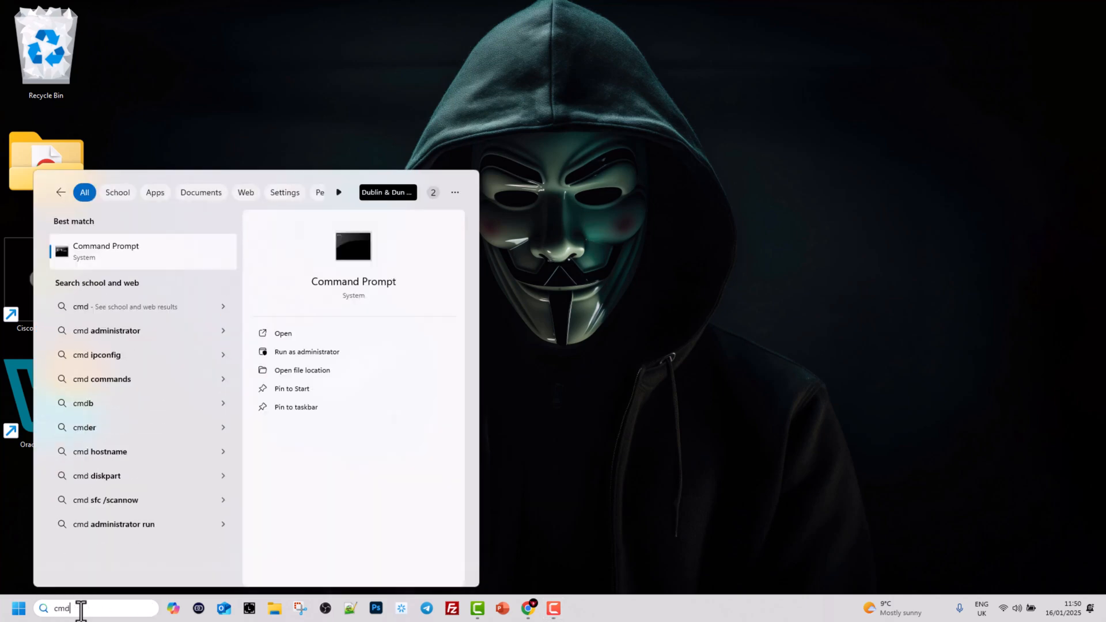
{"action": "left_click", "coordinate": [282, 333]}
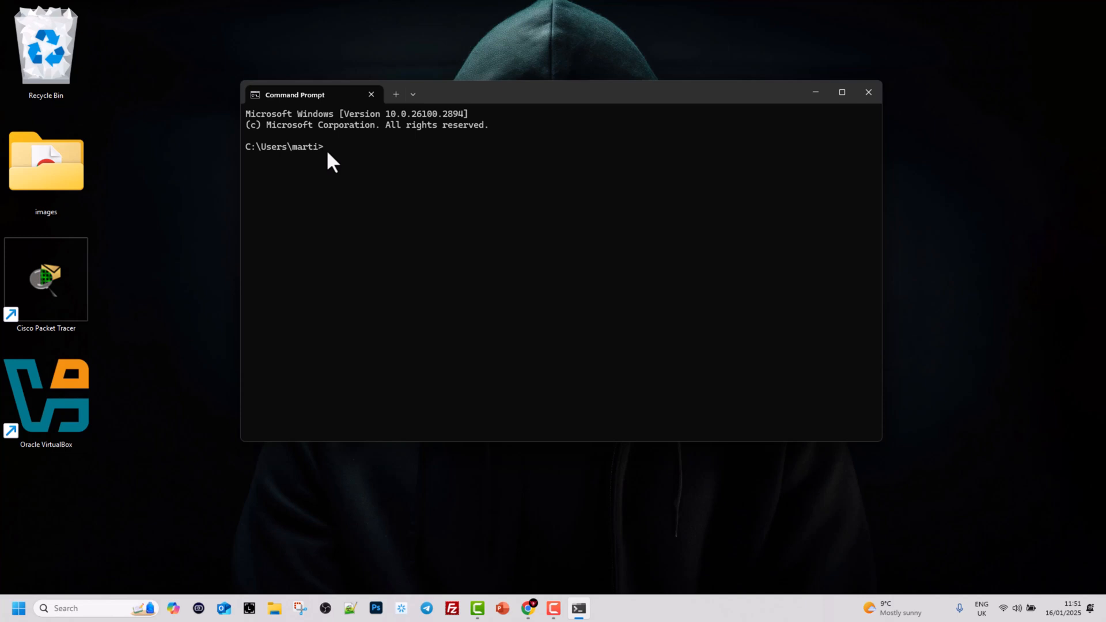
{"action": "mouse_move", "coordinate": [149, 193]}
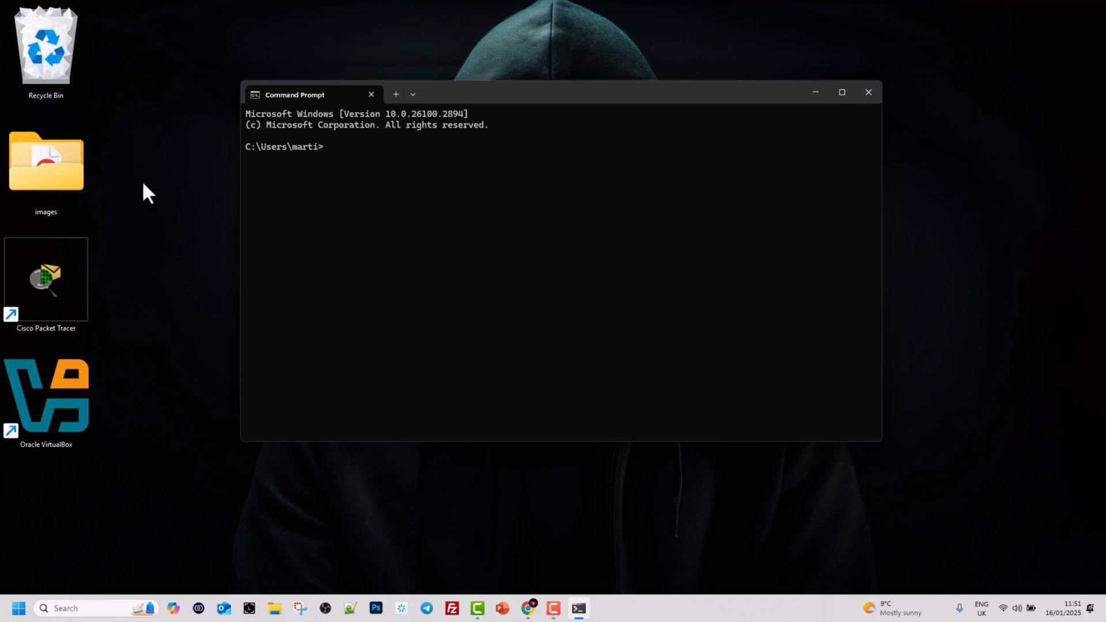
- Change the working directory to Desktop with 'cd desktop' and reposition the window
{"action": "type", "text": "cd"}
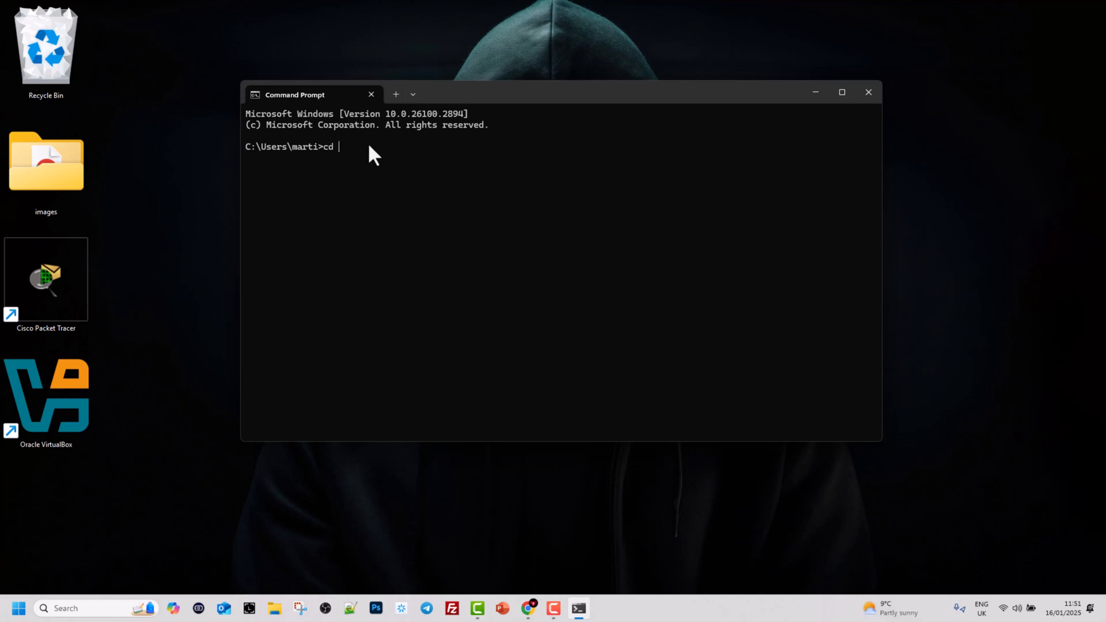
{"action": "type", "text": "desktop"}
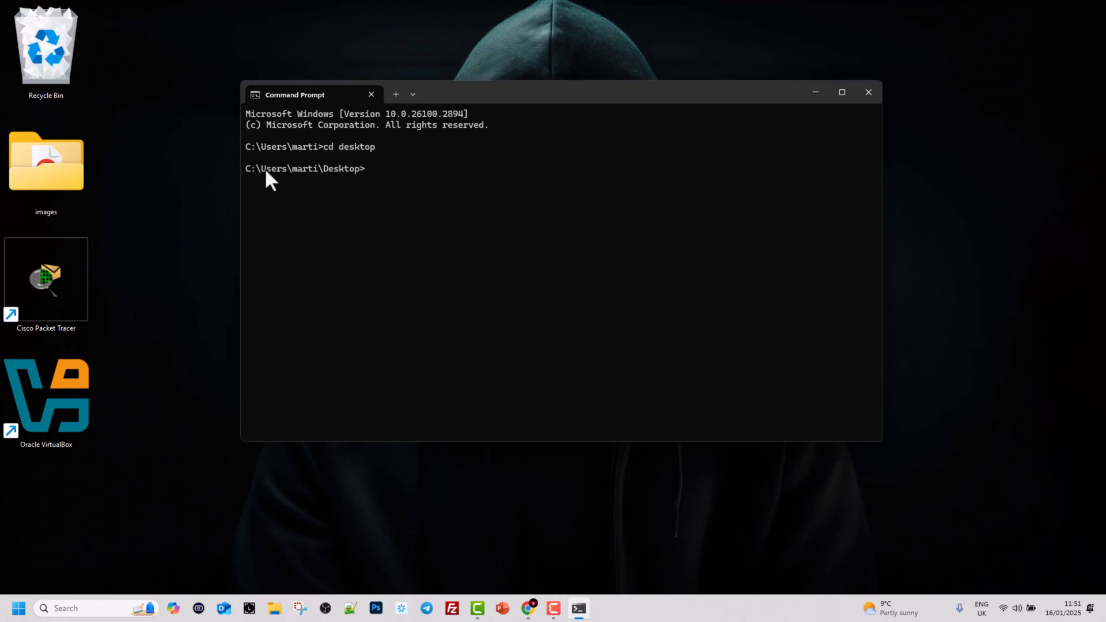
{"action": "left_click_drag", "start_coordinate": [261, 169], "coordinate": [357, 168]}
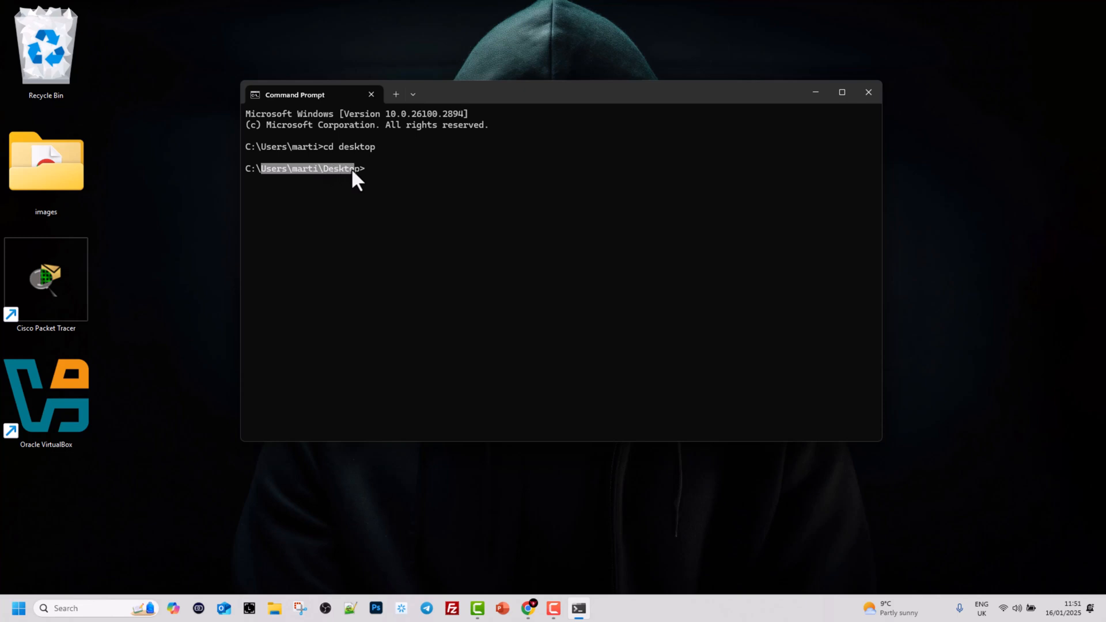
{"action": "mouse_move", "coordinate": [153, 186]}
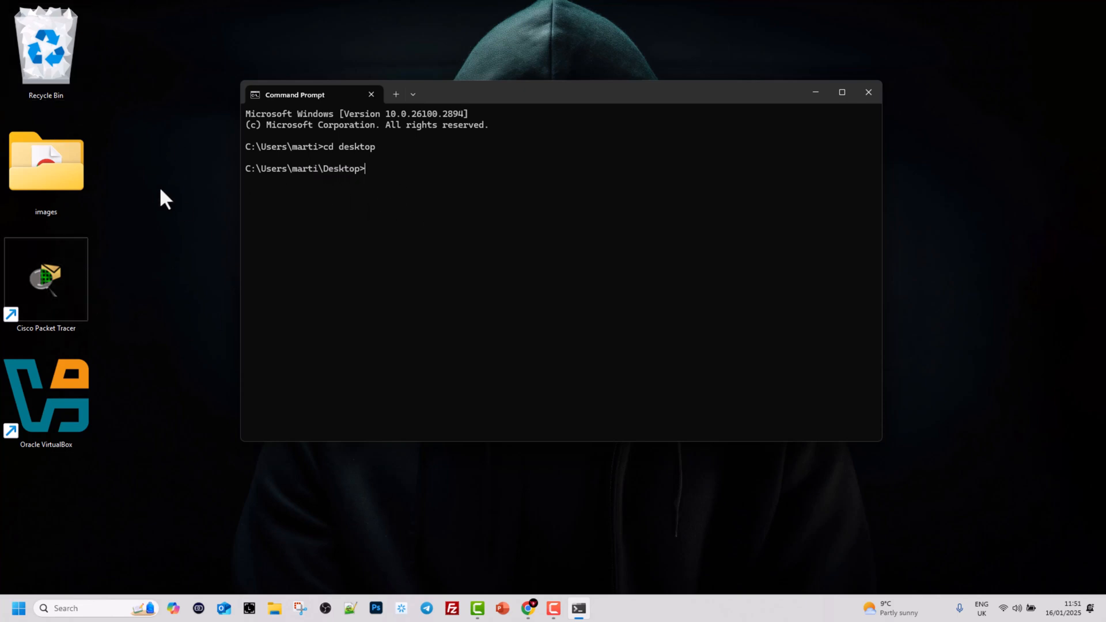
{"action": "left_click_drag", "start_coordinate": [310, 94], "coordinate": [388, 77]}
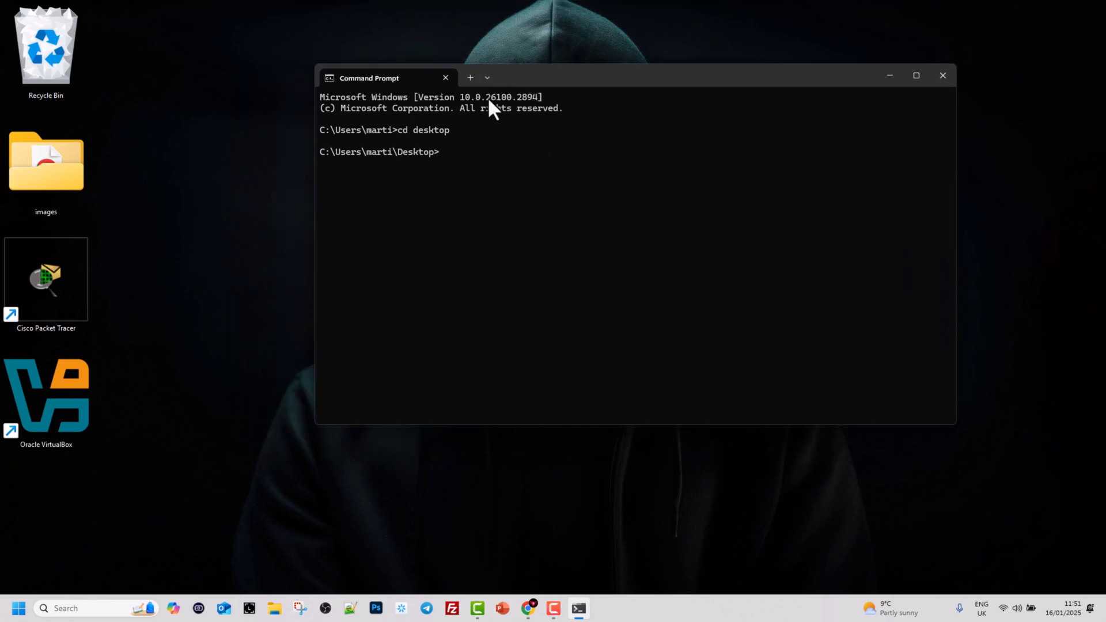
{"action": "mouse_move", "coordinate": [484, 197]}
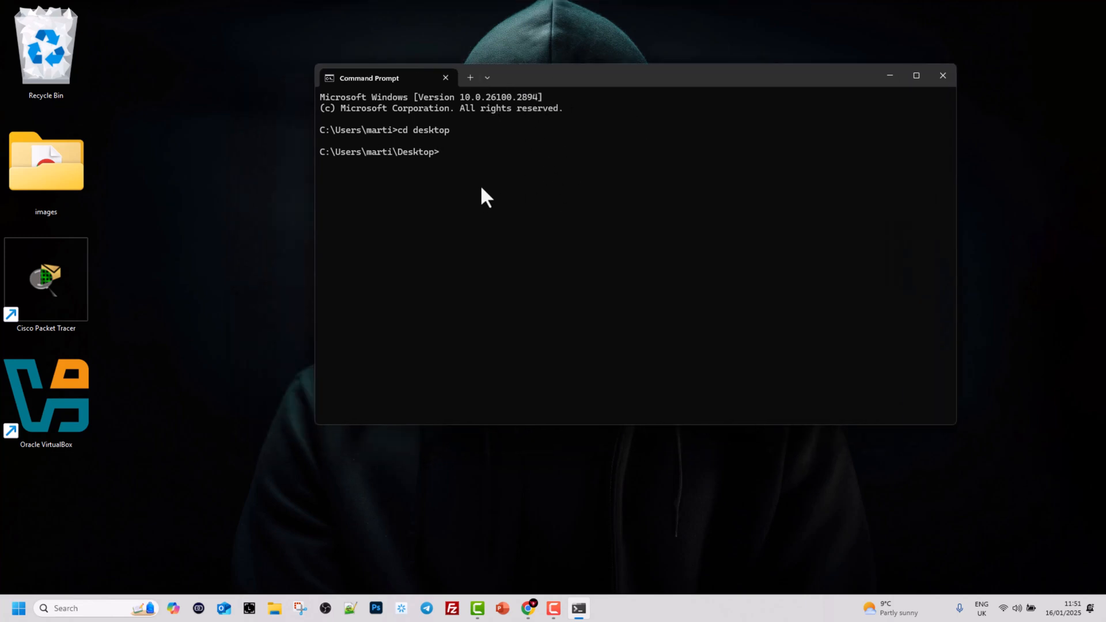
- Create myfile.txt on the Desktop by running 'echo .>myfile.txt'
{"action": "type", "text": "echo"}
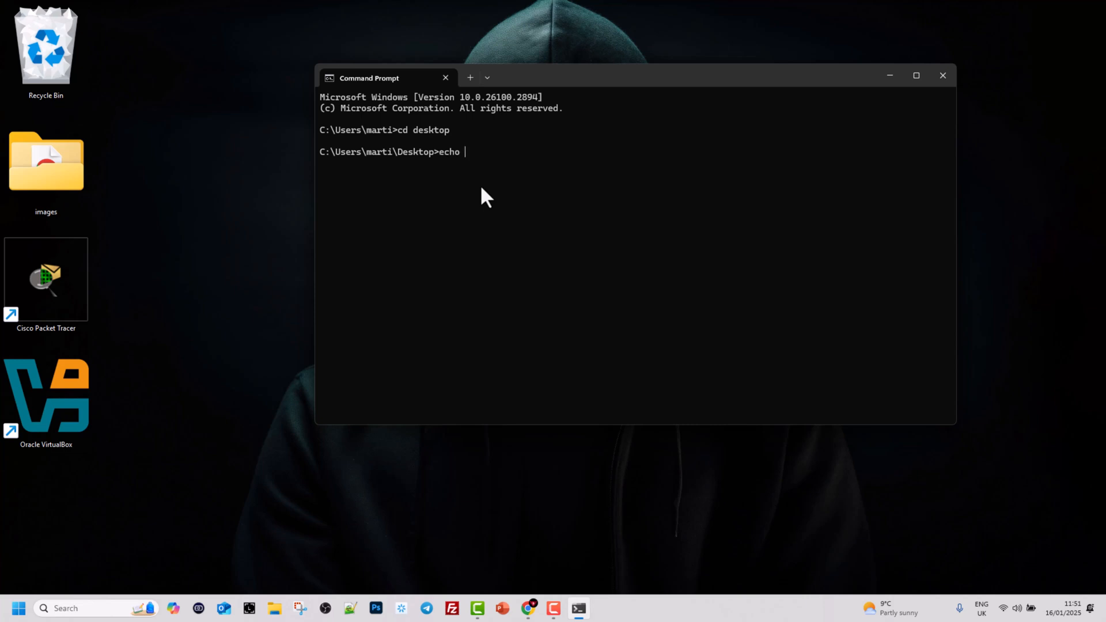
{"action": "type", "text": "."}
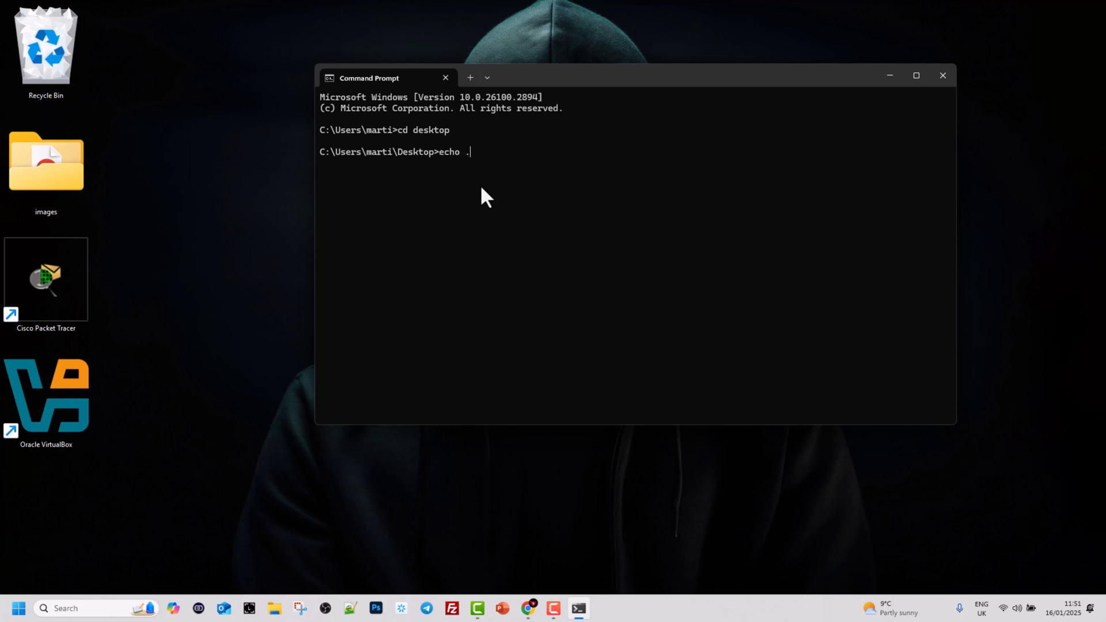
{"action": "type", "text": ">"}
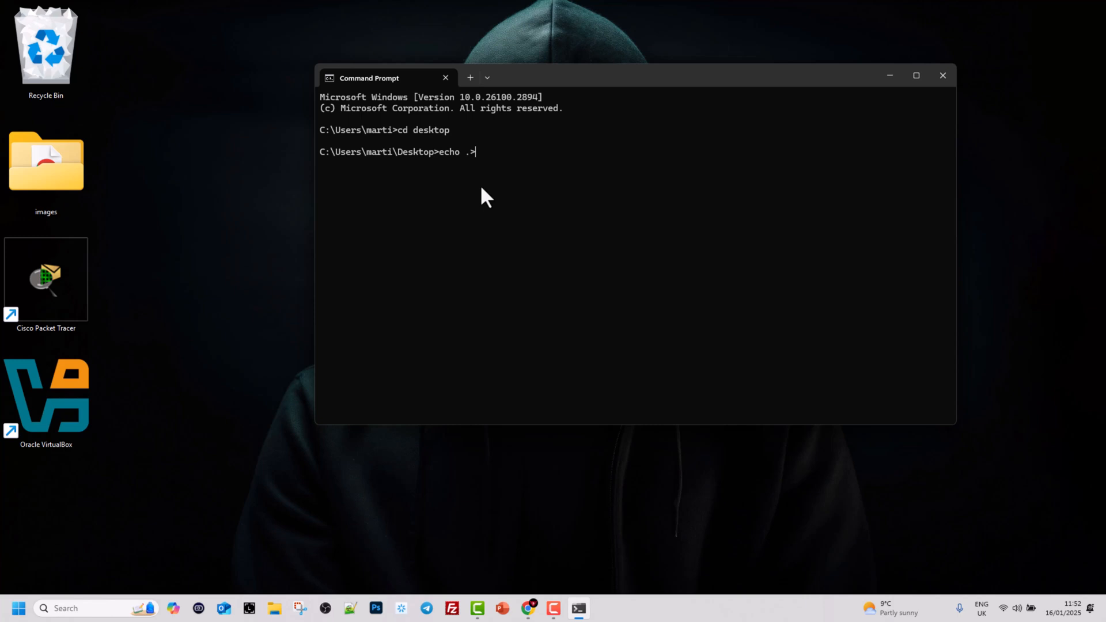
{"action": "type", "text": "my"}
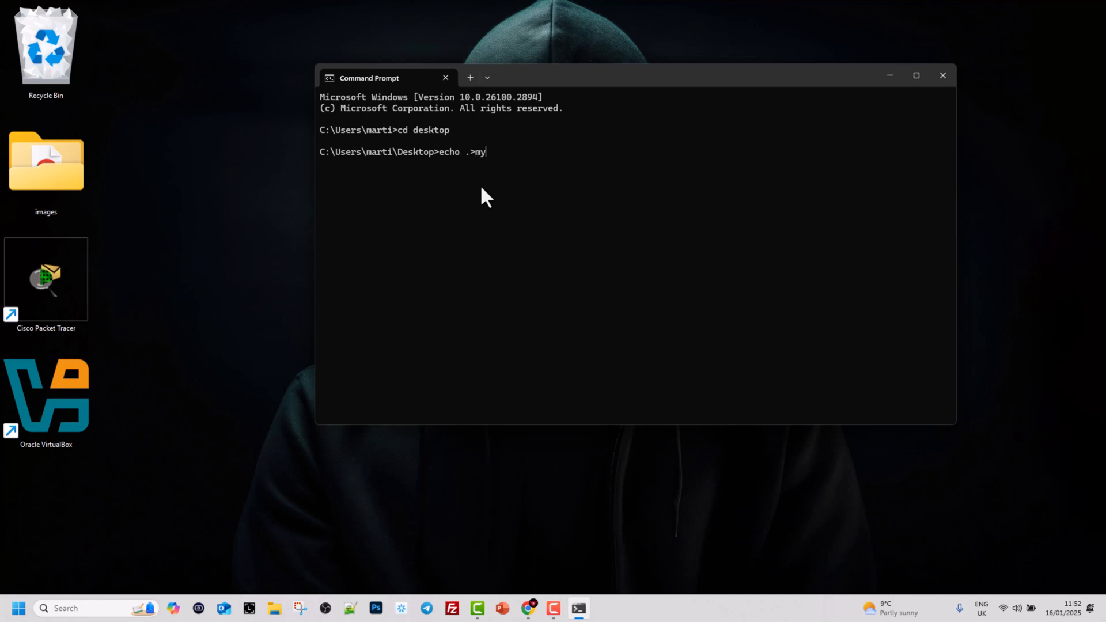
{"action": "type", "text": "file.t"}
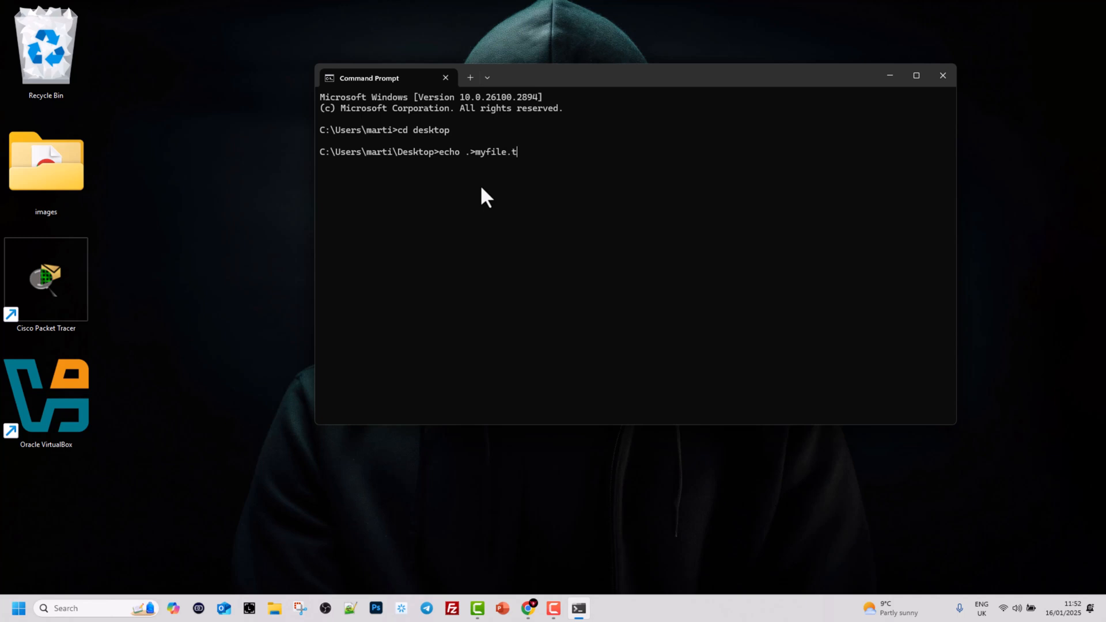
{"action": "key", "text": "enter"}
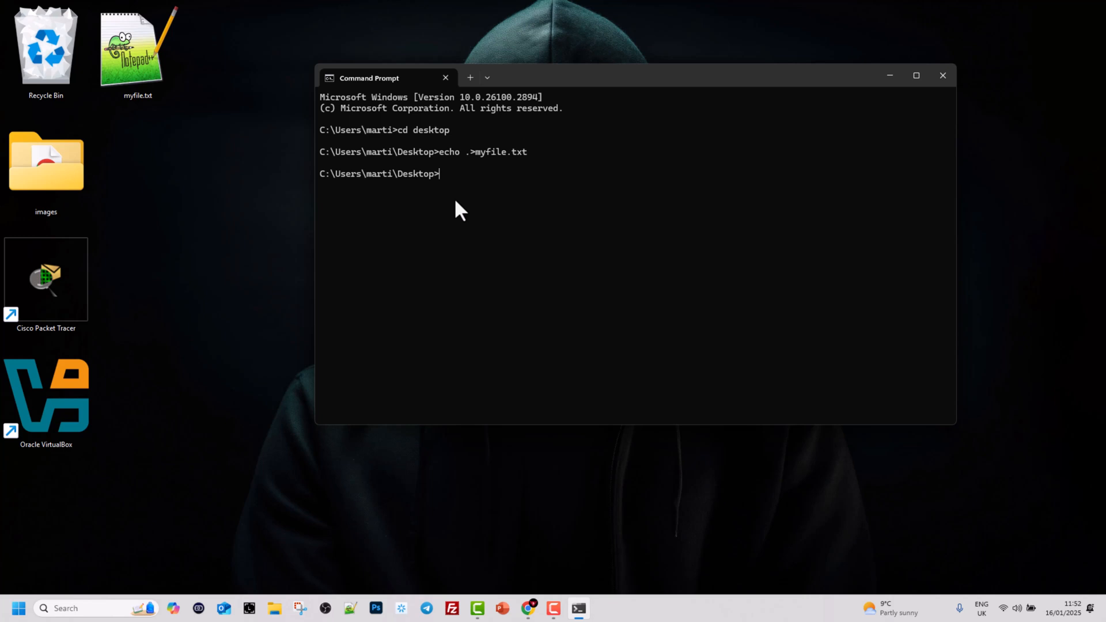
- Create index.html on the Desktop by running 'echo .>index.html'
{"action": "type", "text": "echo"}
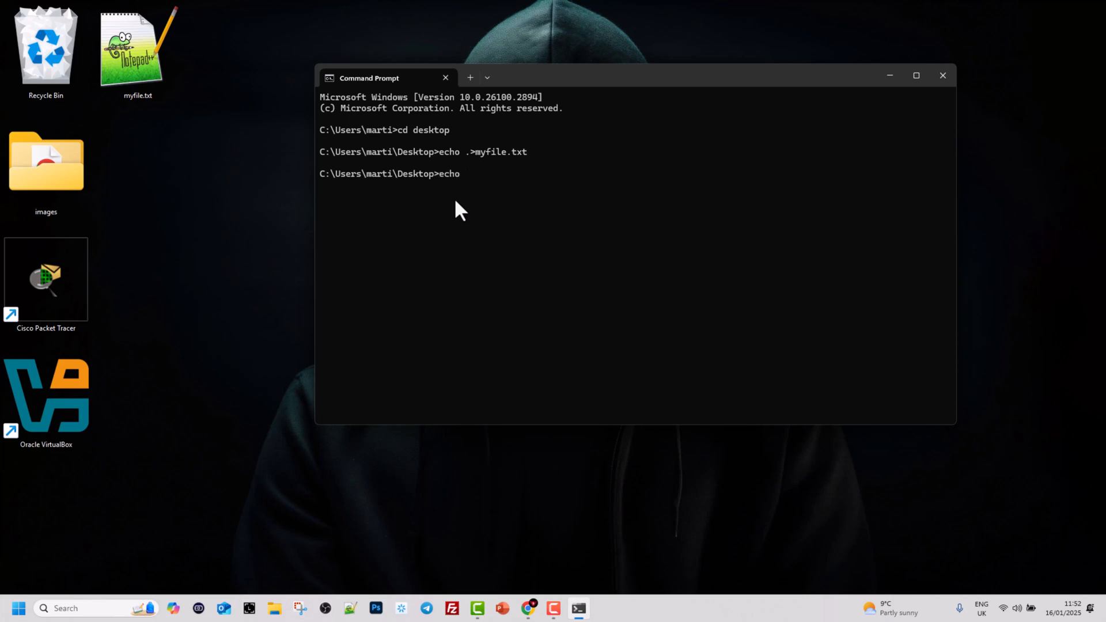
{"action": "type", "text": ".>"}
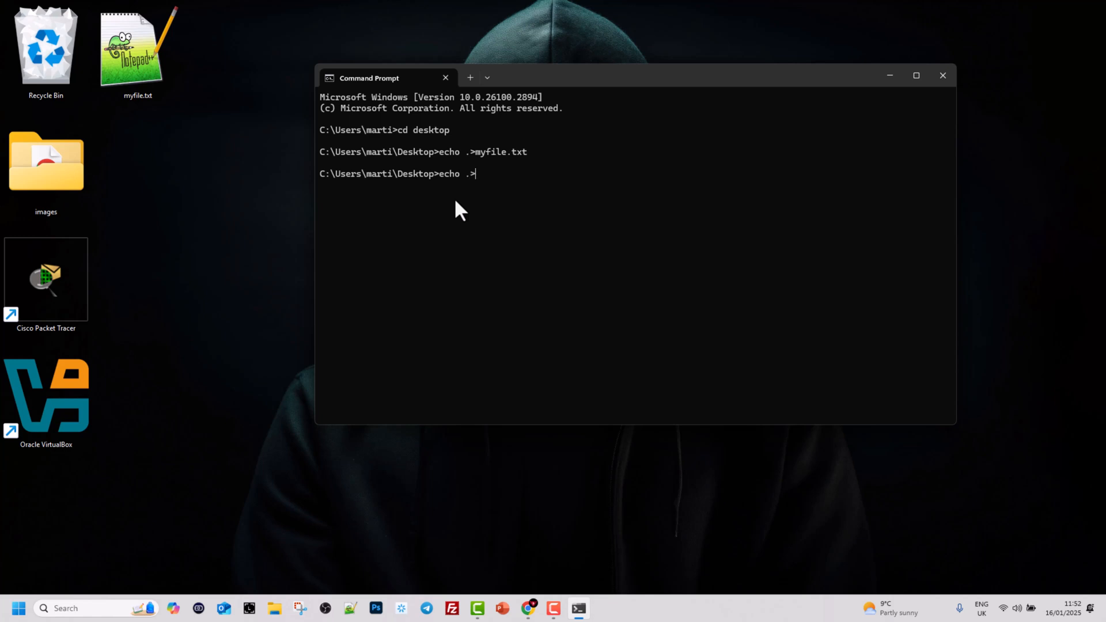
{"action": "type", "text": "index."}
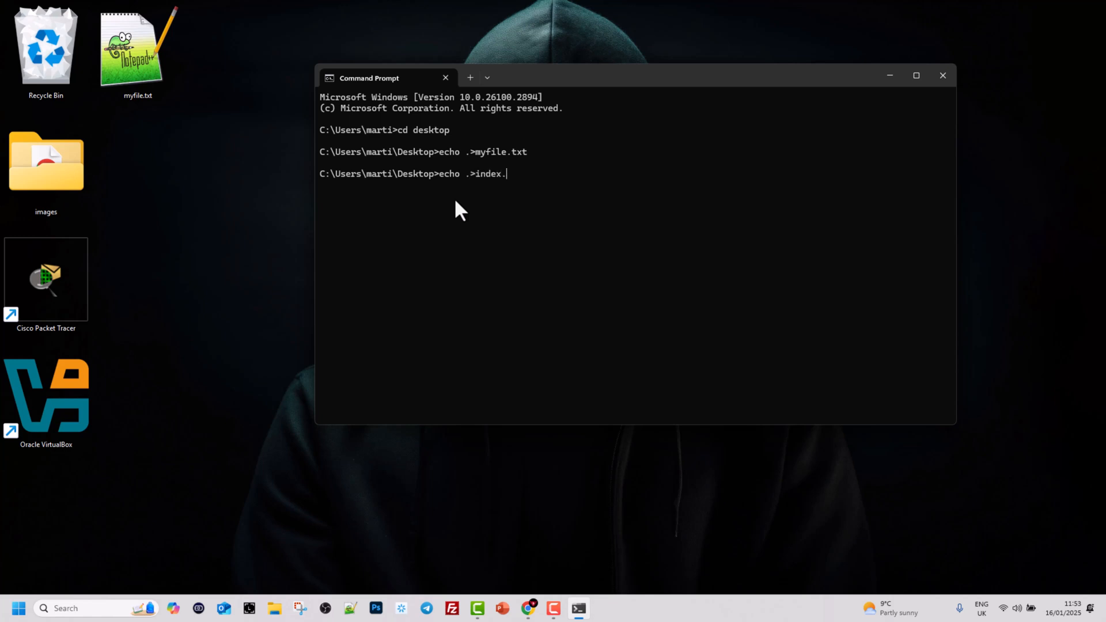
{"action": "key", "text": "Enter"}
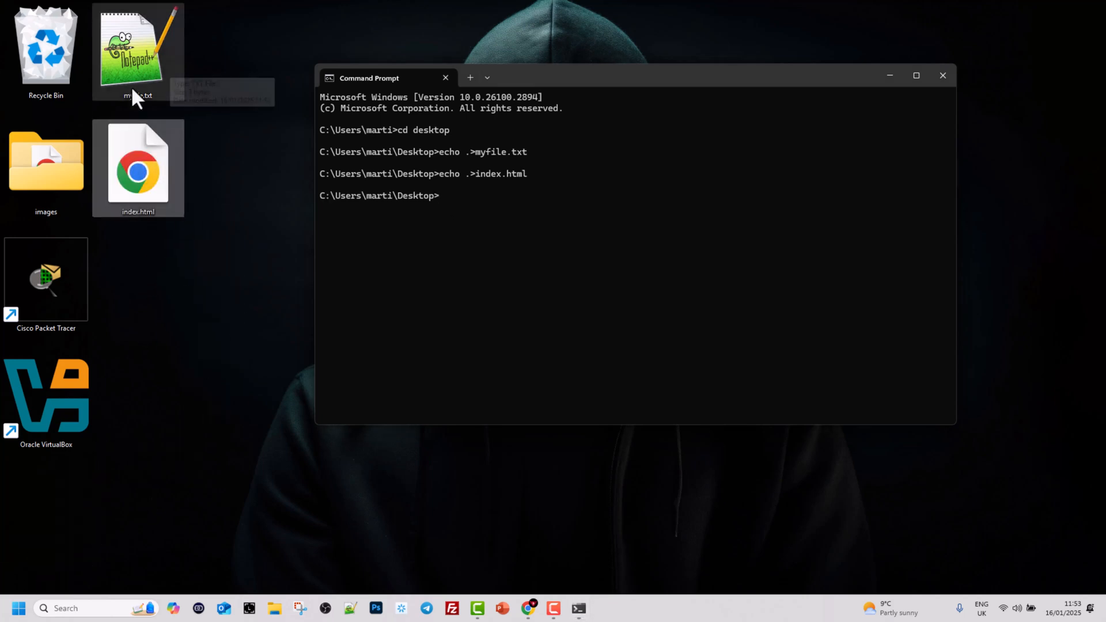
{"action": "mouse_move", "coordinate": [292, 205]}
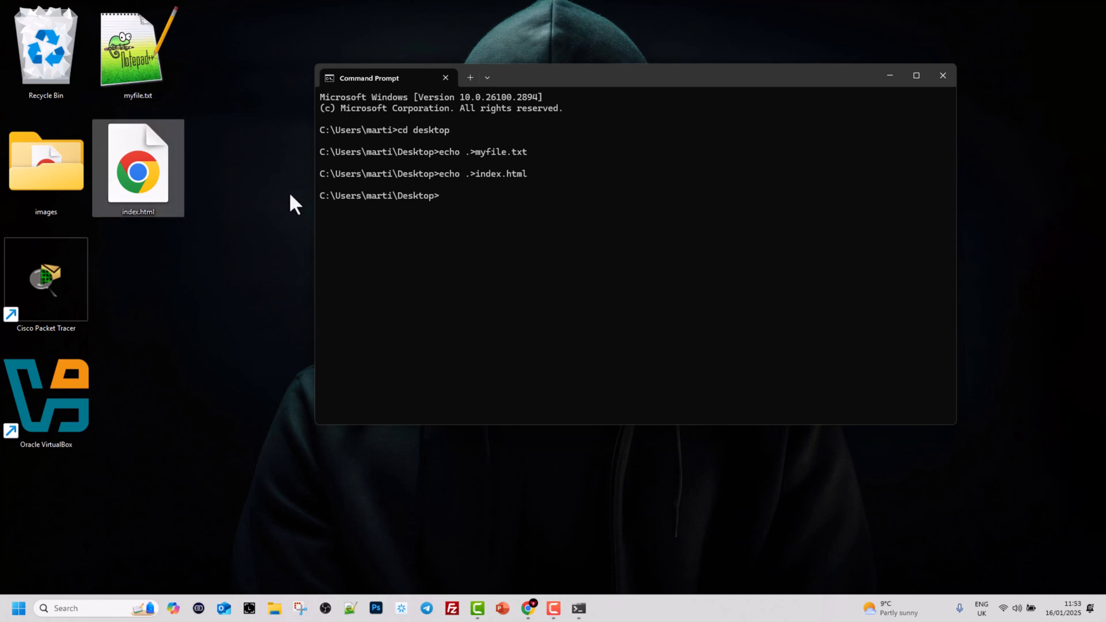